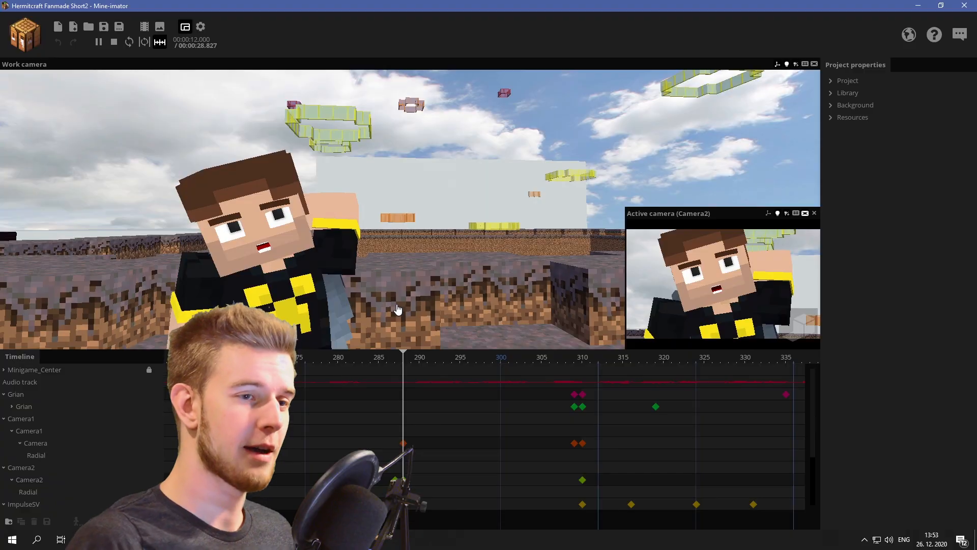
pyautogui.click(113, 42)
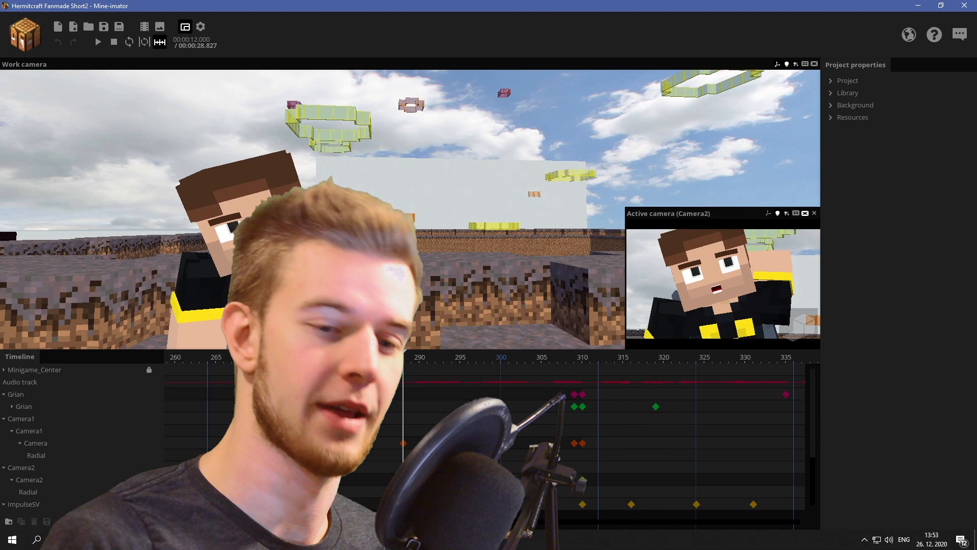